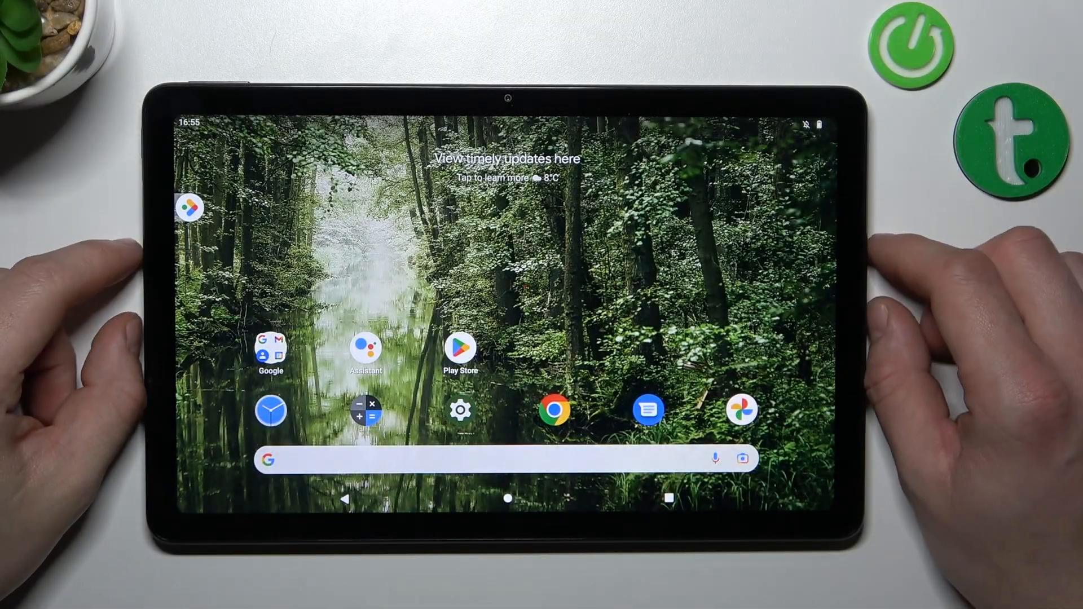
mouse_move(794, 289)
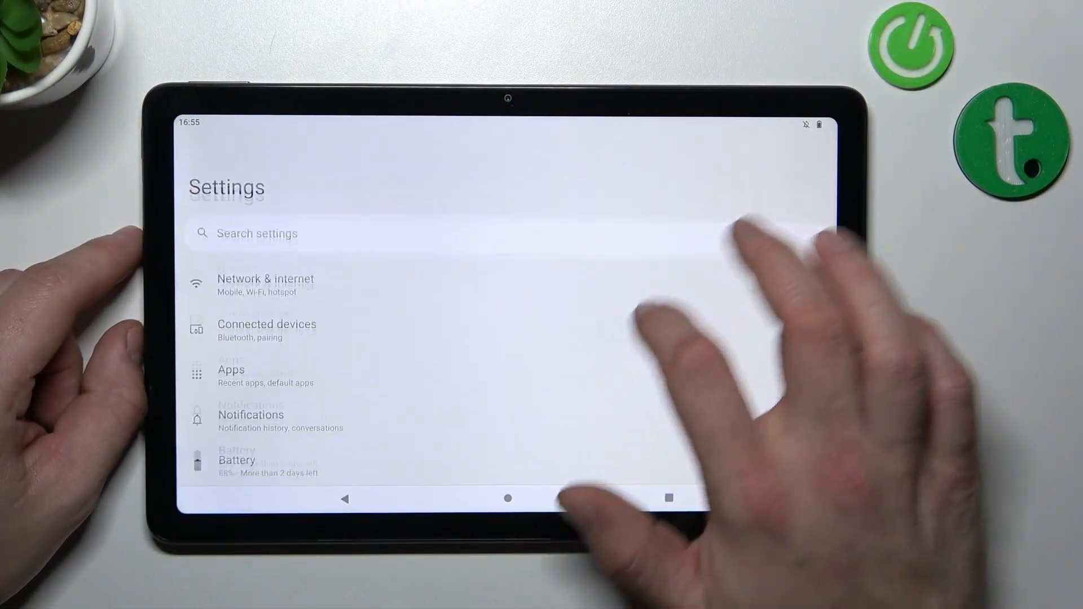
Switch off Adaptive brightness under Display's Brightness level and reach the Lock screen options
scroll("down", 3)
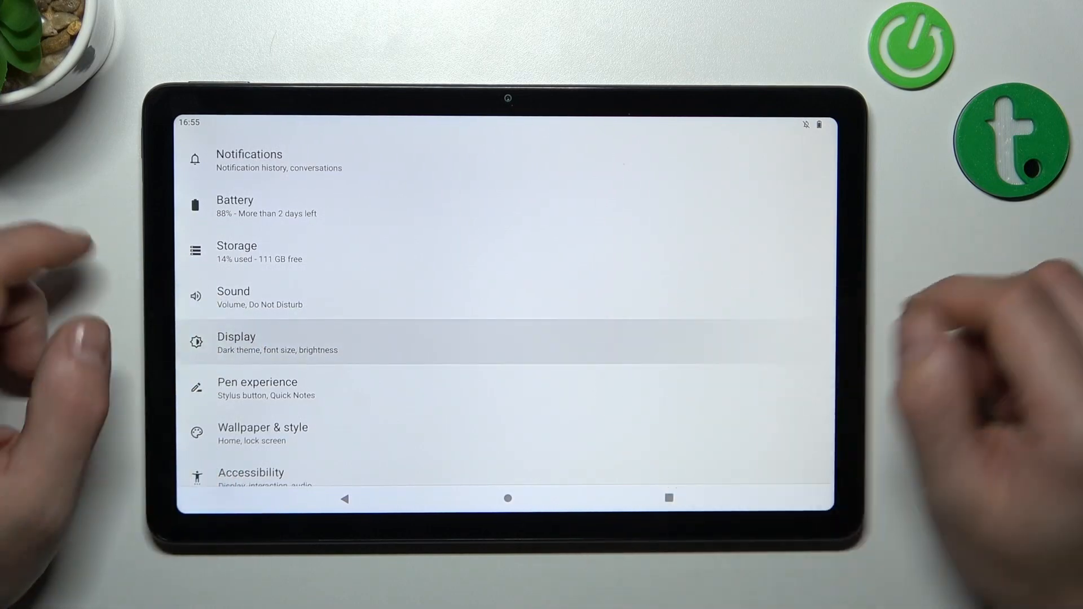
left_click(276, 342)
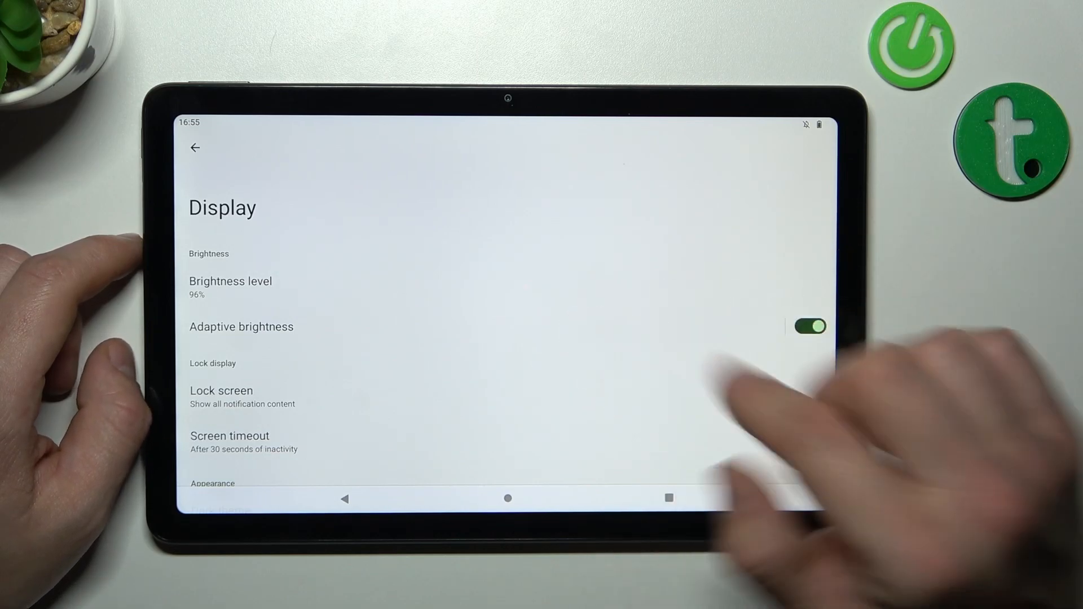
left_click(230, 287)
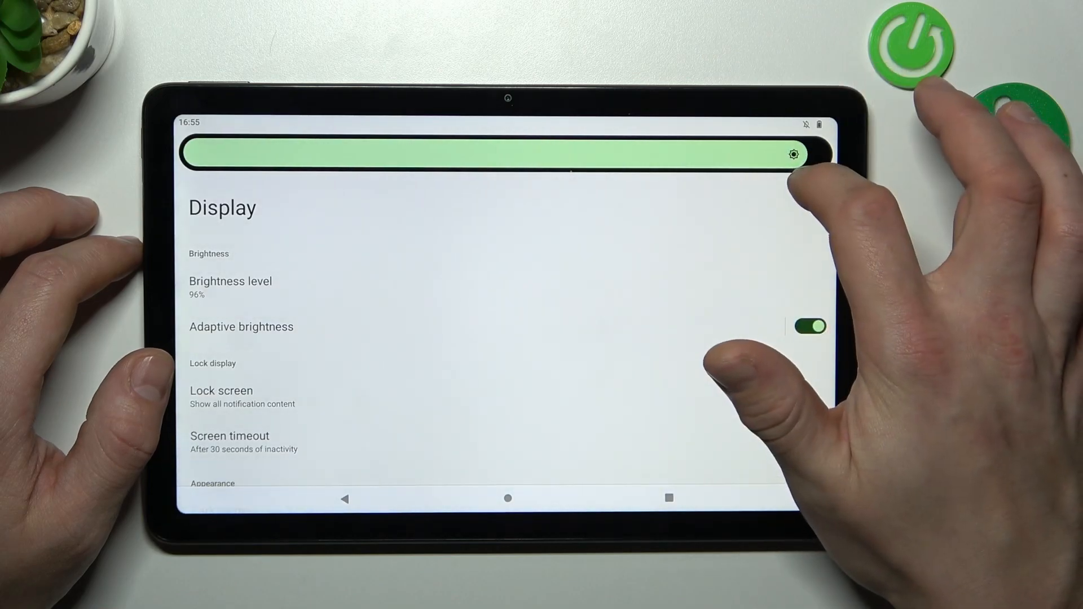
left_click(810, 326)
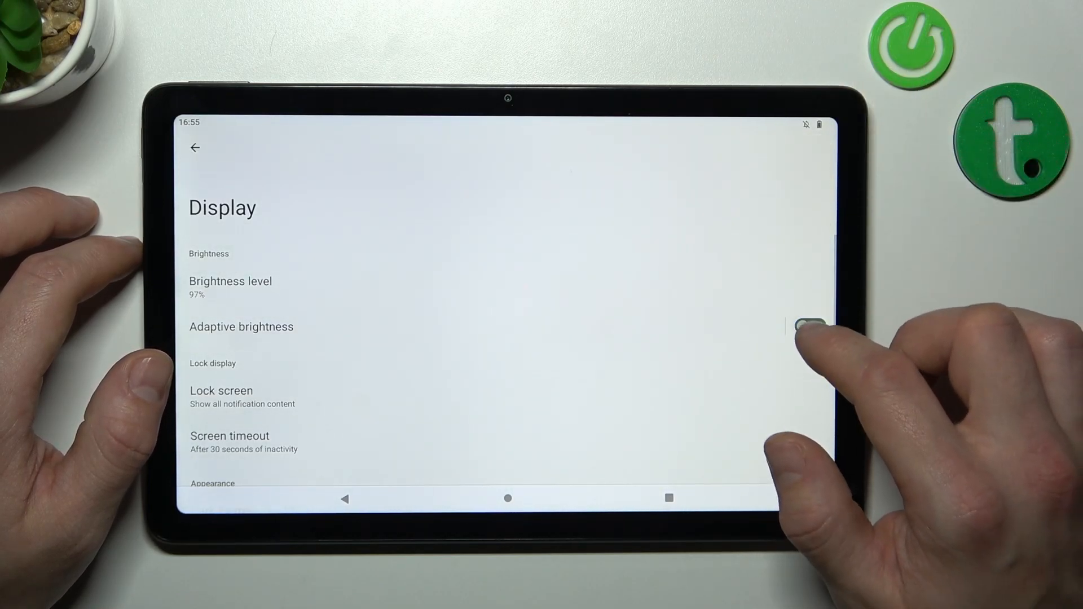
left_click(812, 326)
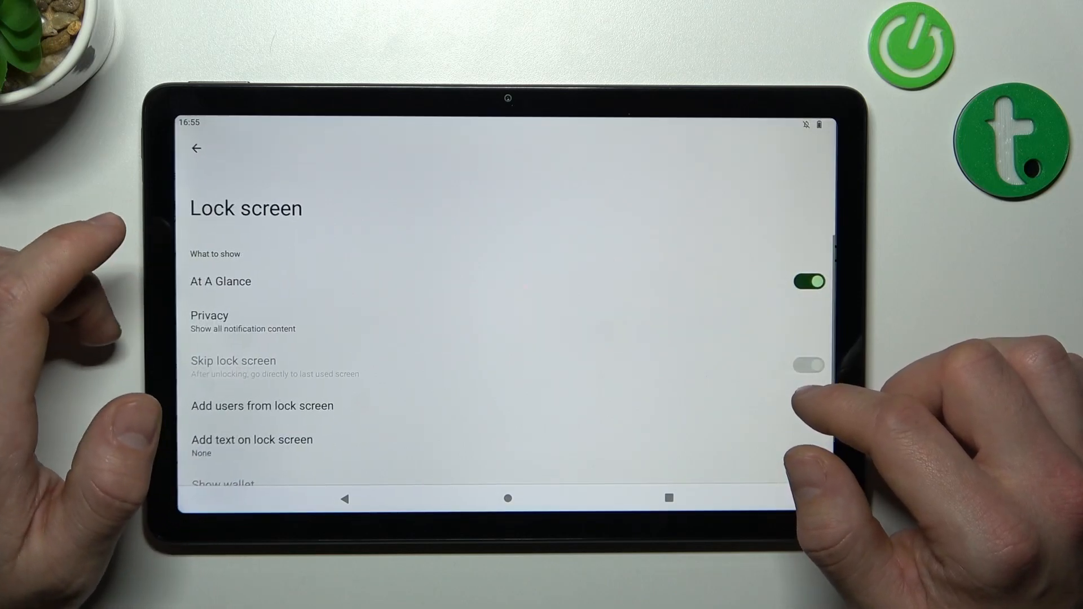
Review the Lock screen options and keep notification privacy on 'Show all notification content'
left_click(808, 406)
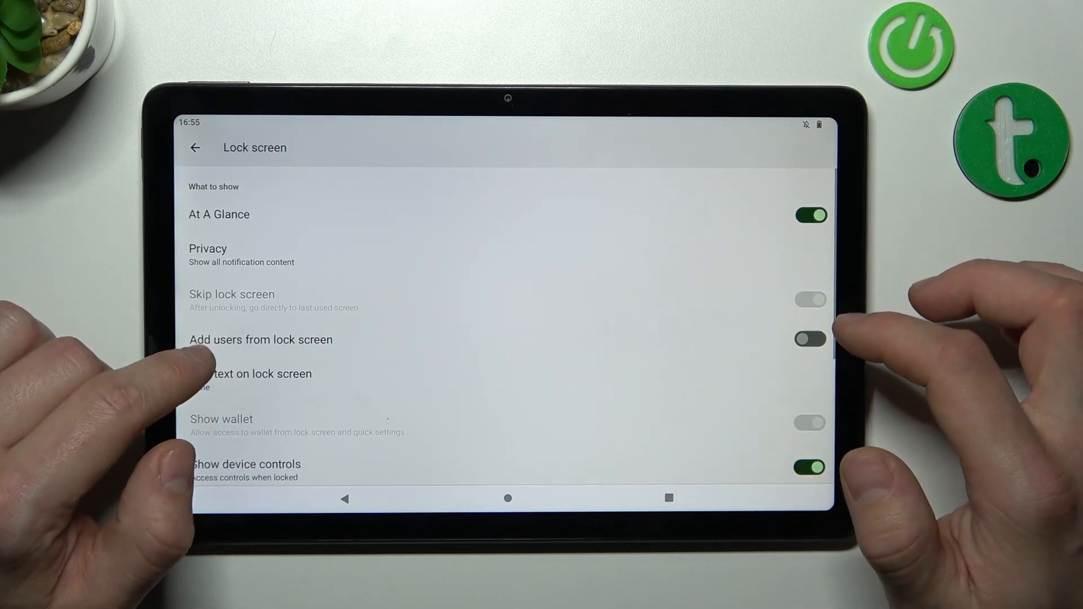
scroll("down", 3)
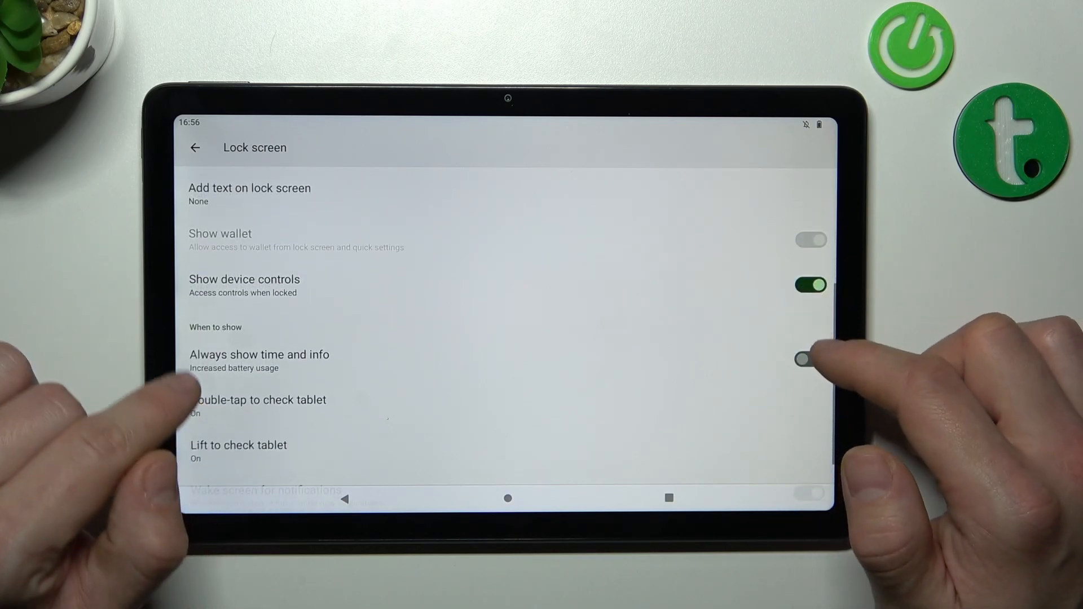
left_click(809, 359)
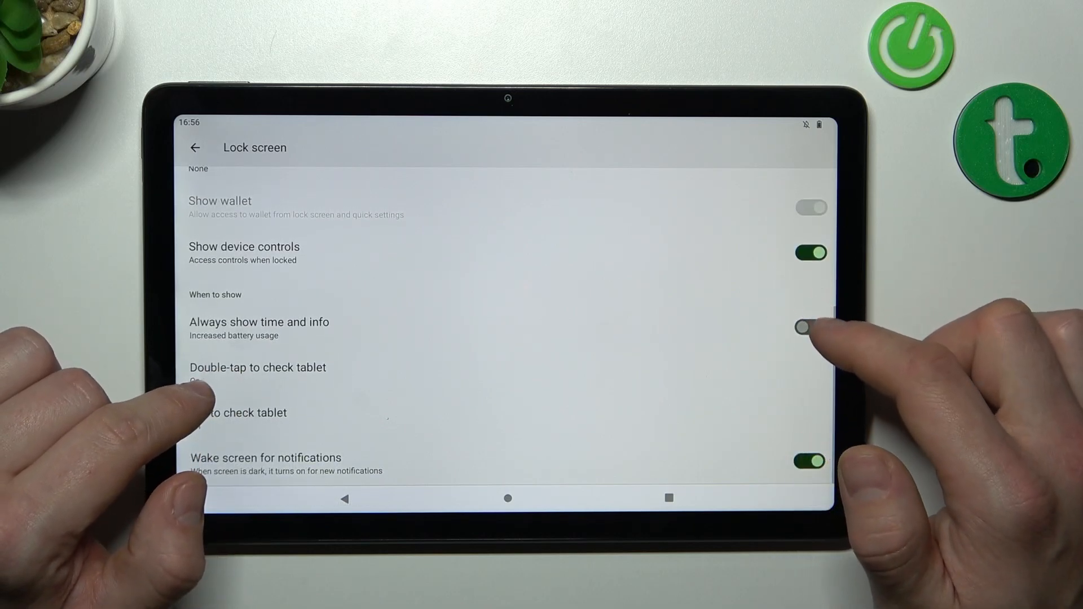
left_click(809, 327)
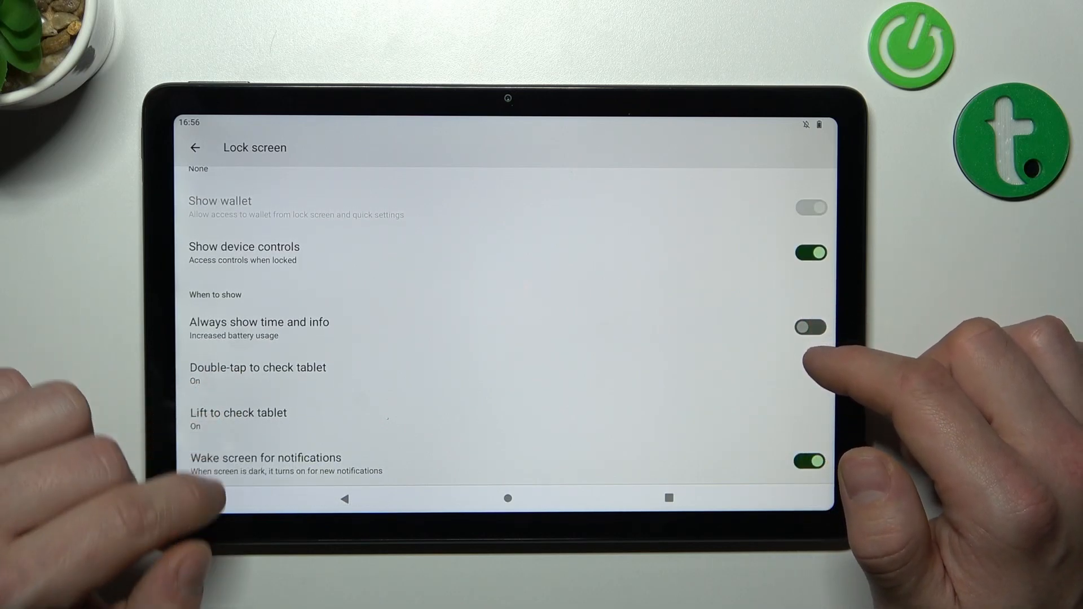
scroll("down", 3)
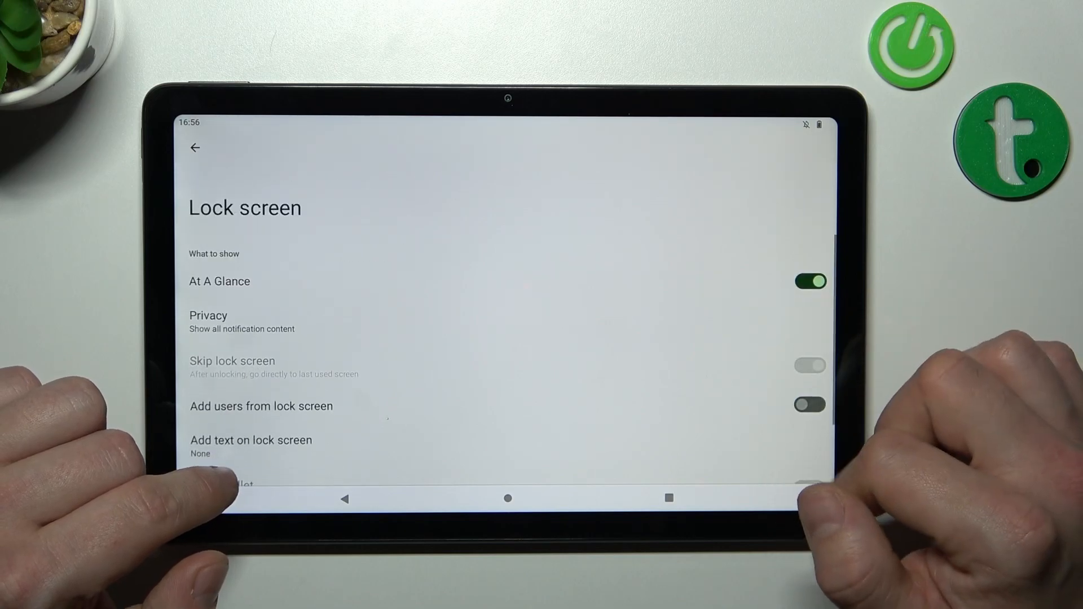
left_click(208, 315)
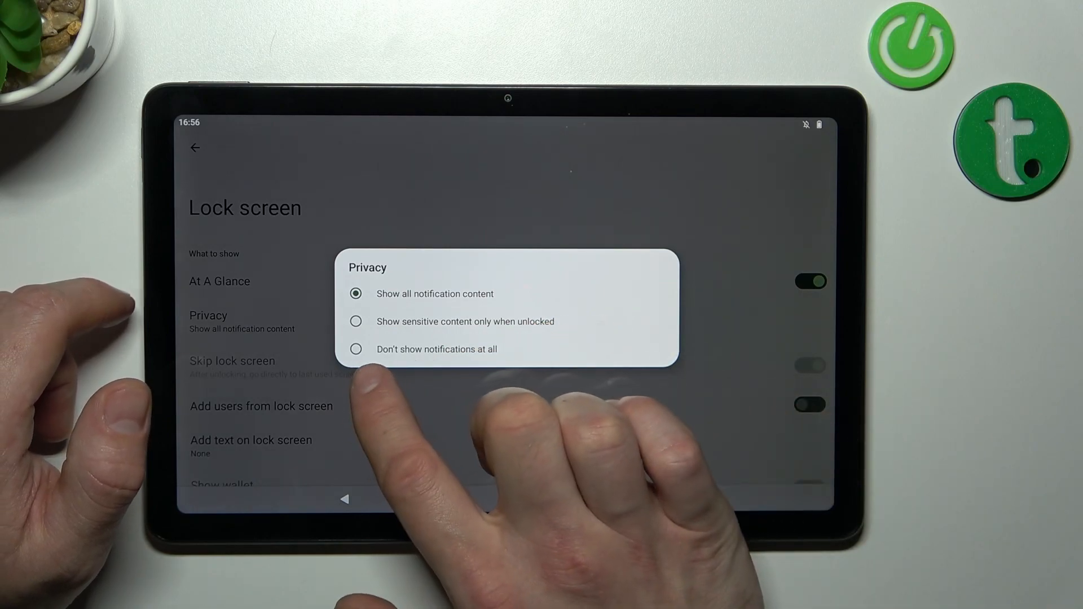
left_click(434, 293)
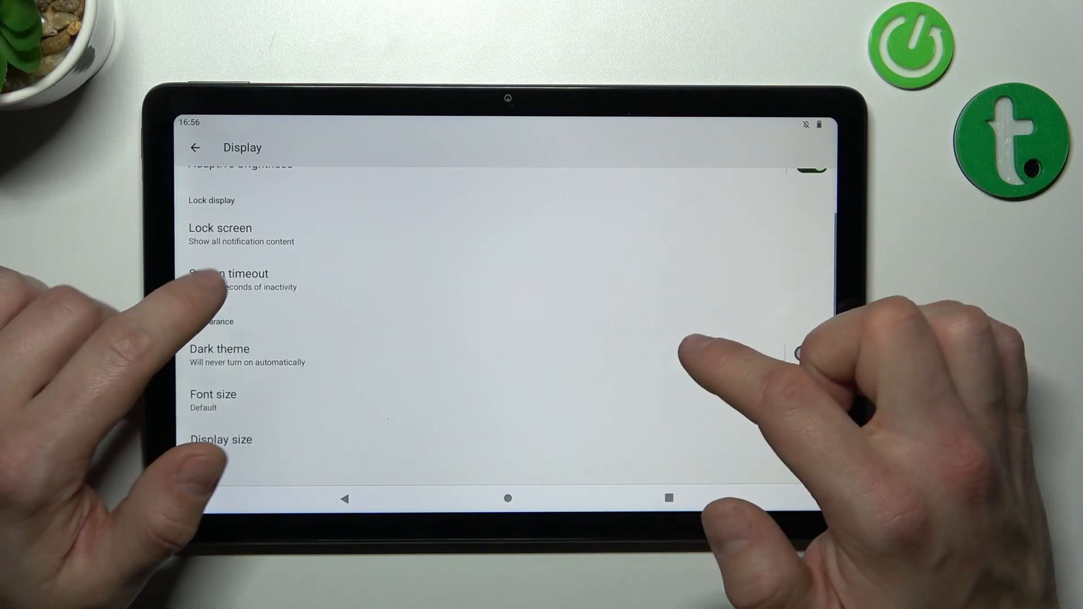
Try the dark theme and its schedule, switch it back off, and reach Display size at Default
left_click(228, 279)
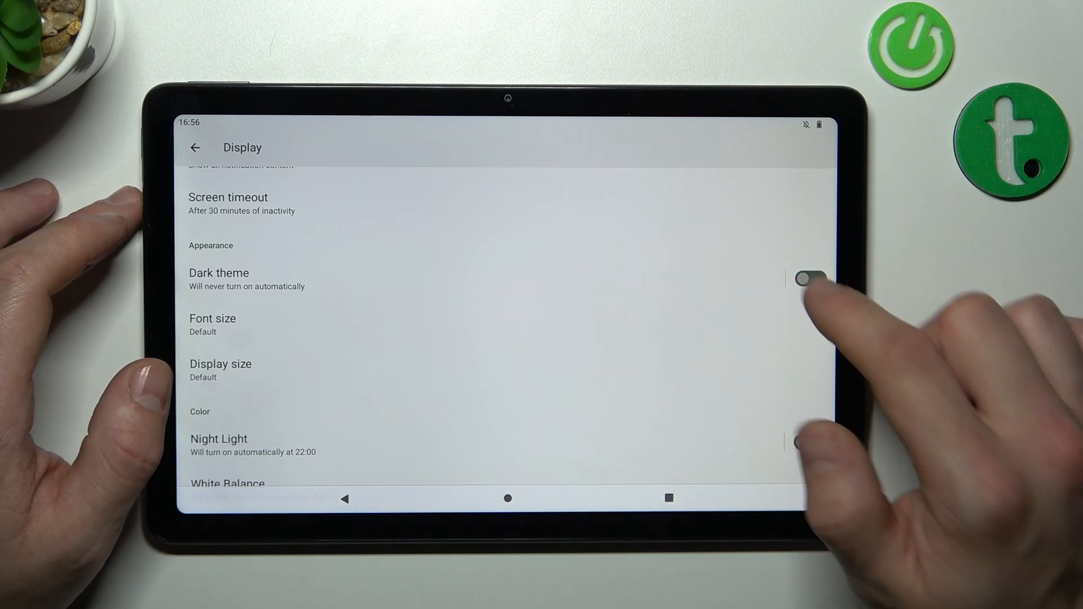
left_click(808, 278)
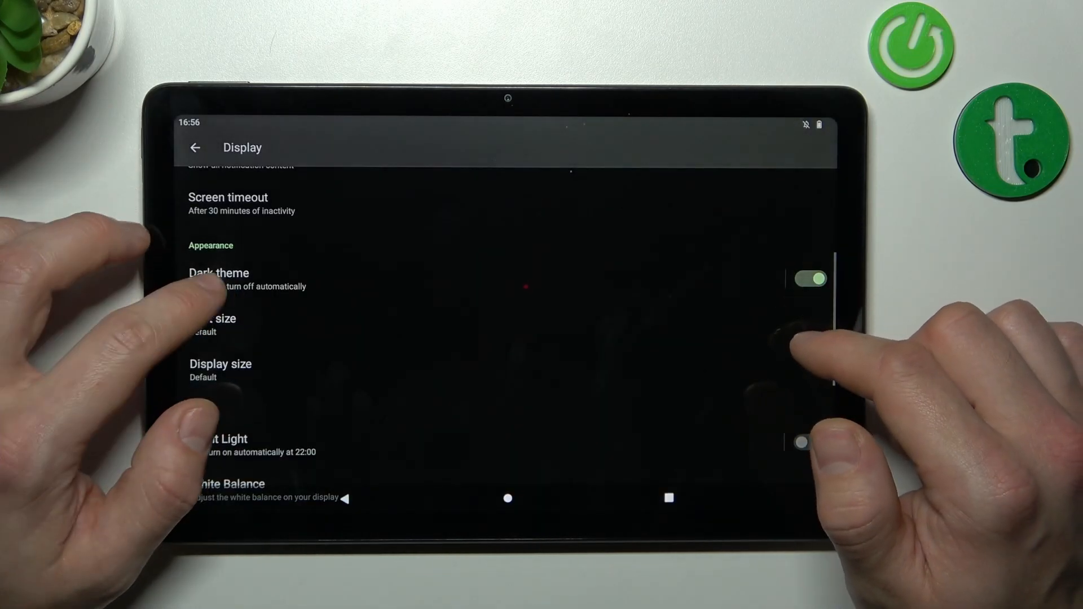
left_click(242, 273)
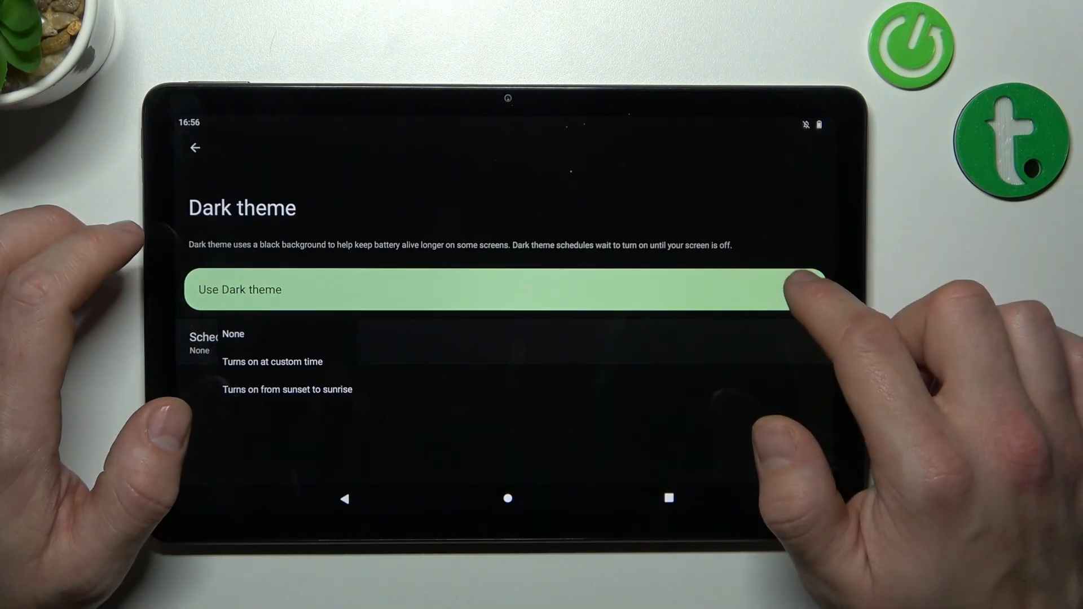
left_click(801, 289)
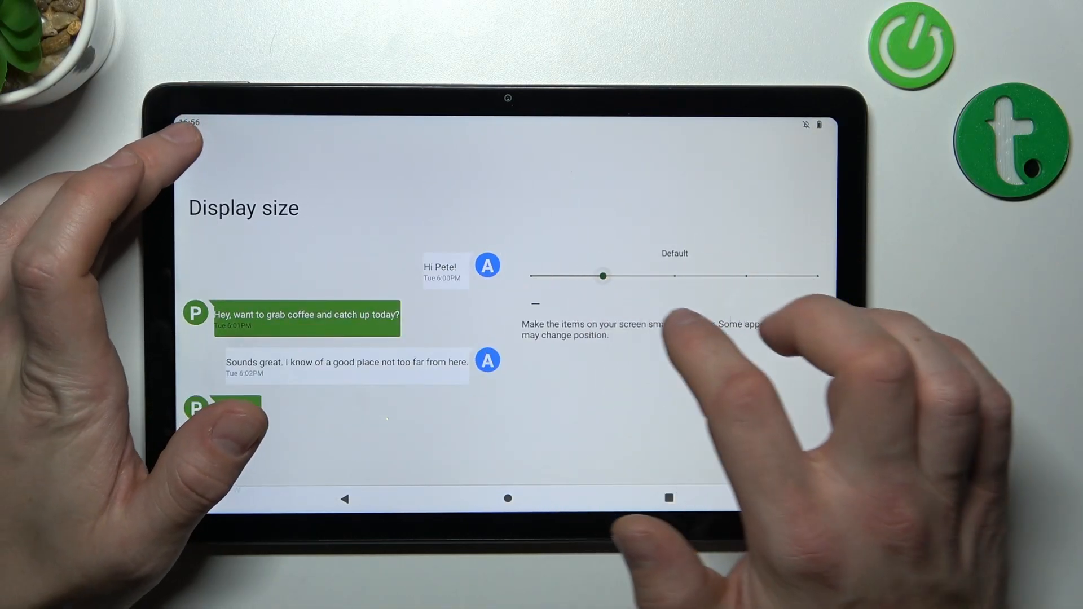
Turn Night Light on, review its schedule and intensity, then switch it back off
left_click(196, 147)
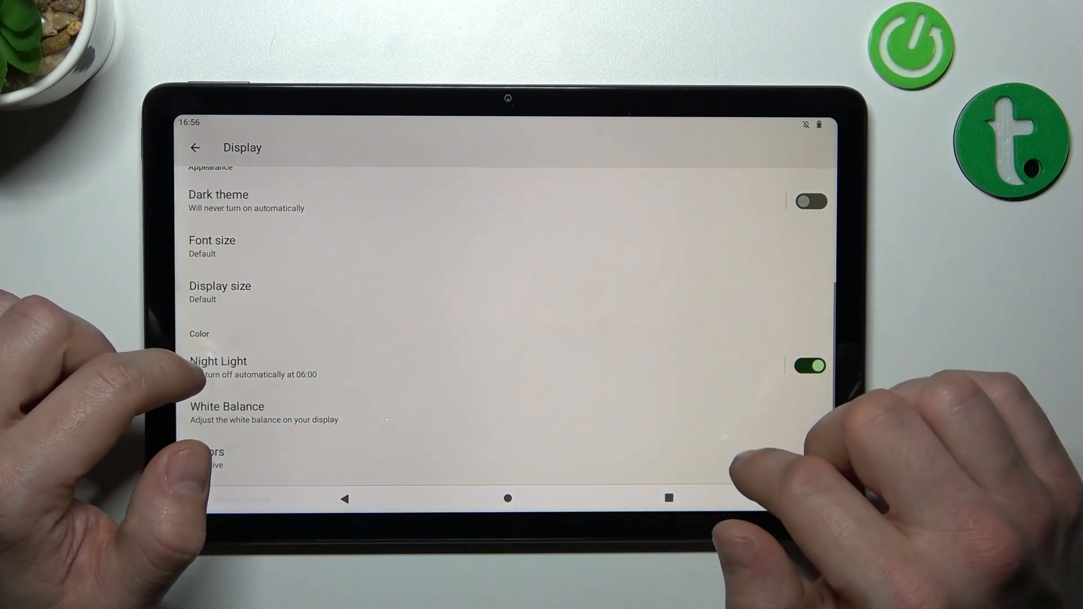
left_click(218, 360)
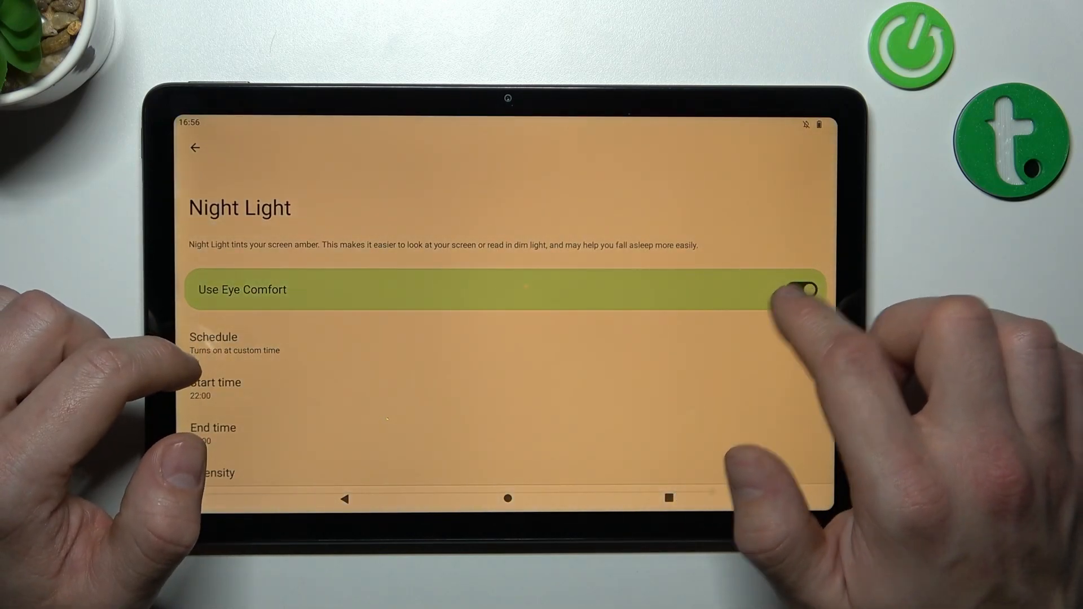
left_click(800, 289)
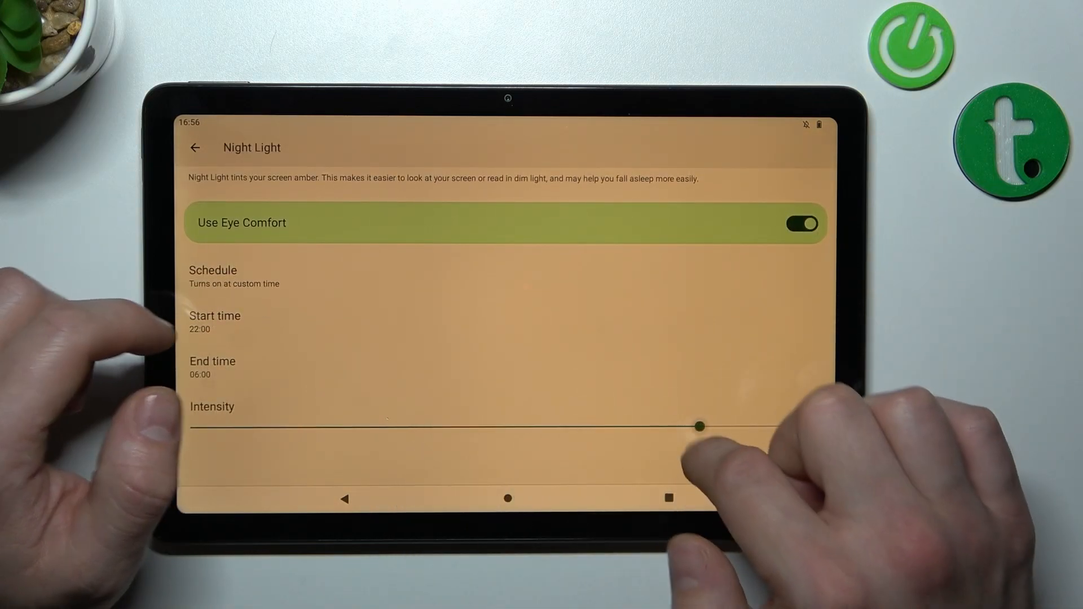
left_click(196, 148)
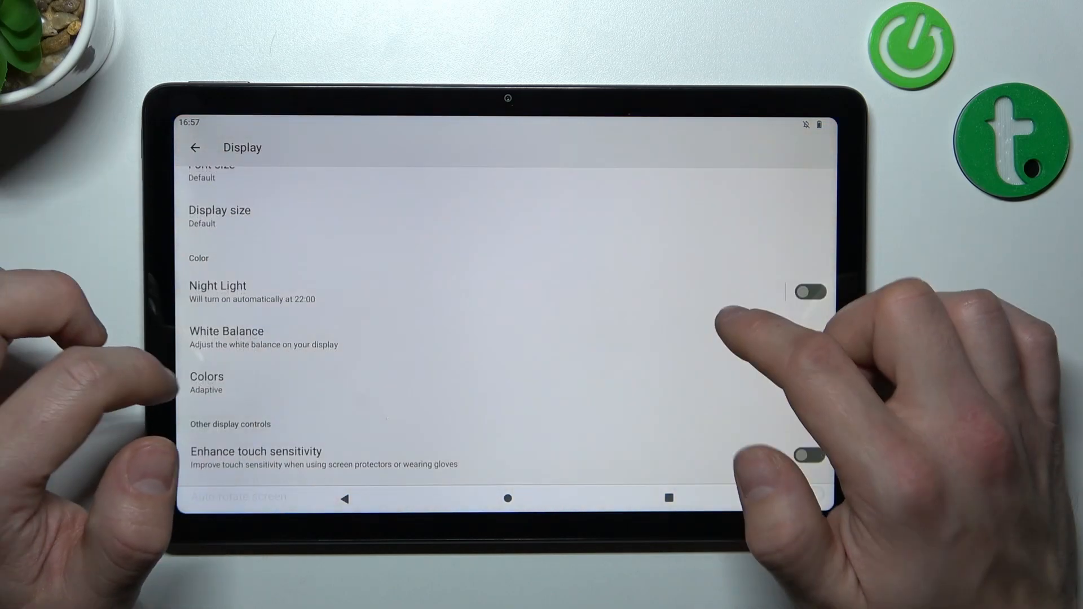
Check White Balance without changes, then set Colors to Boosted and return to Display
left_click(225, 331)
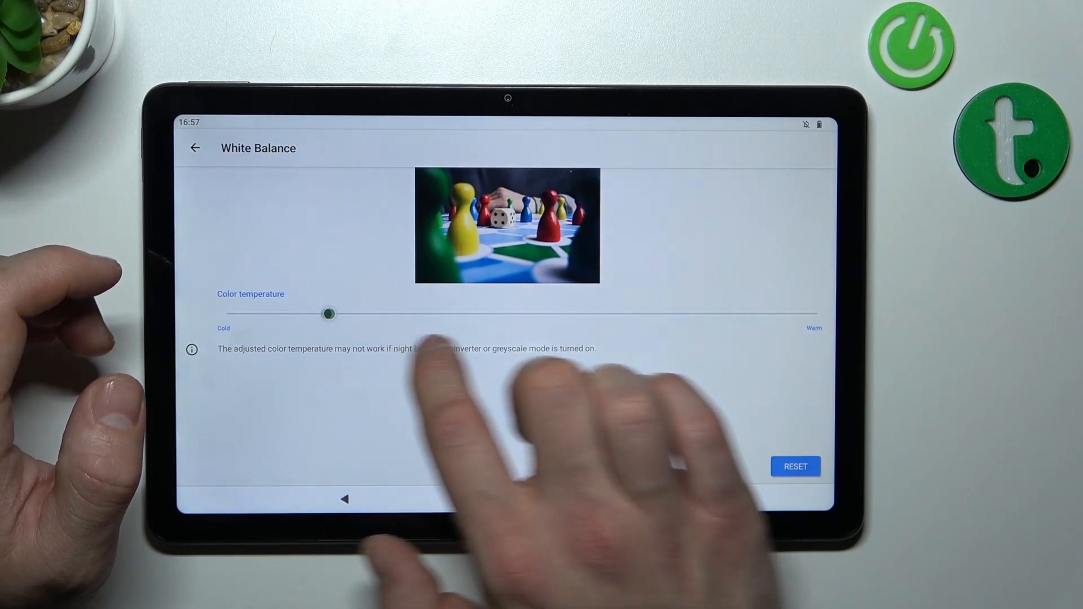
left_click(195, 148)
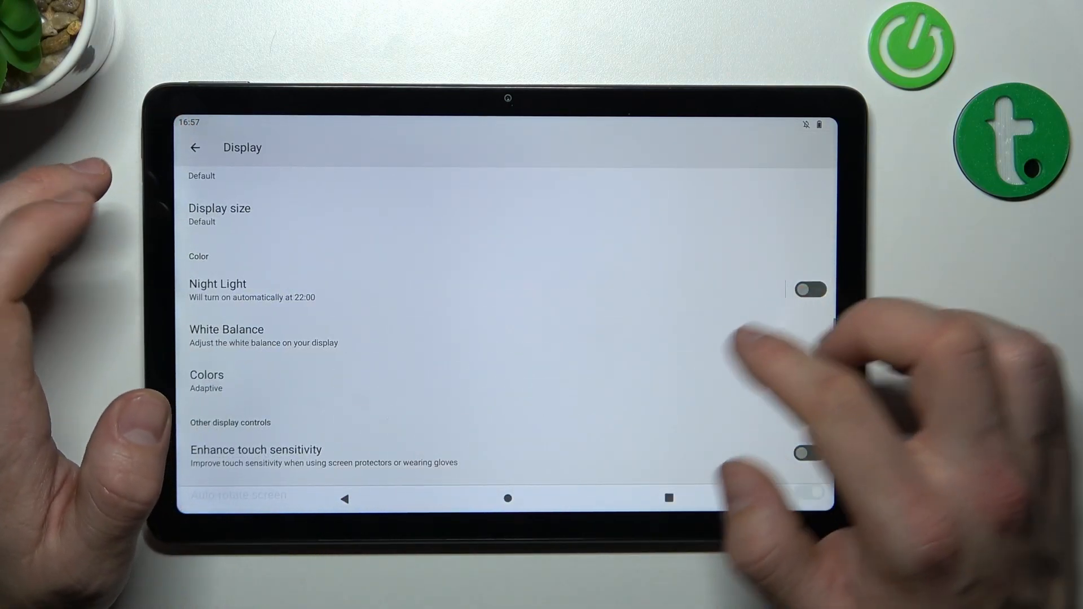
left_click(205, 381)
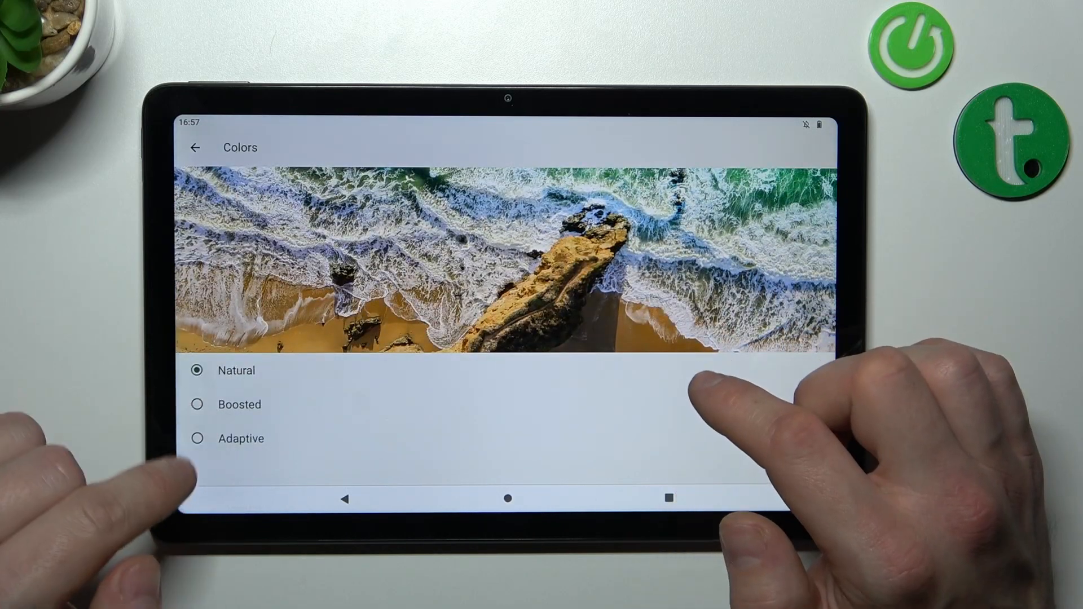
left_click(197, 404)
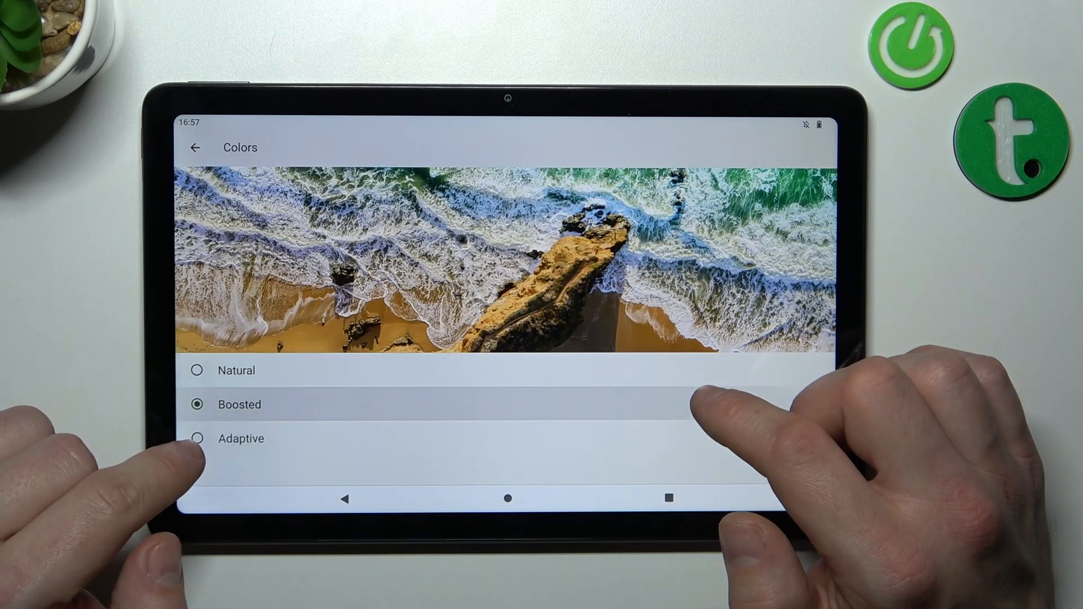
left_click(194, 148)
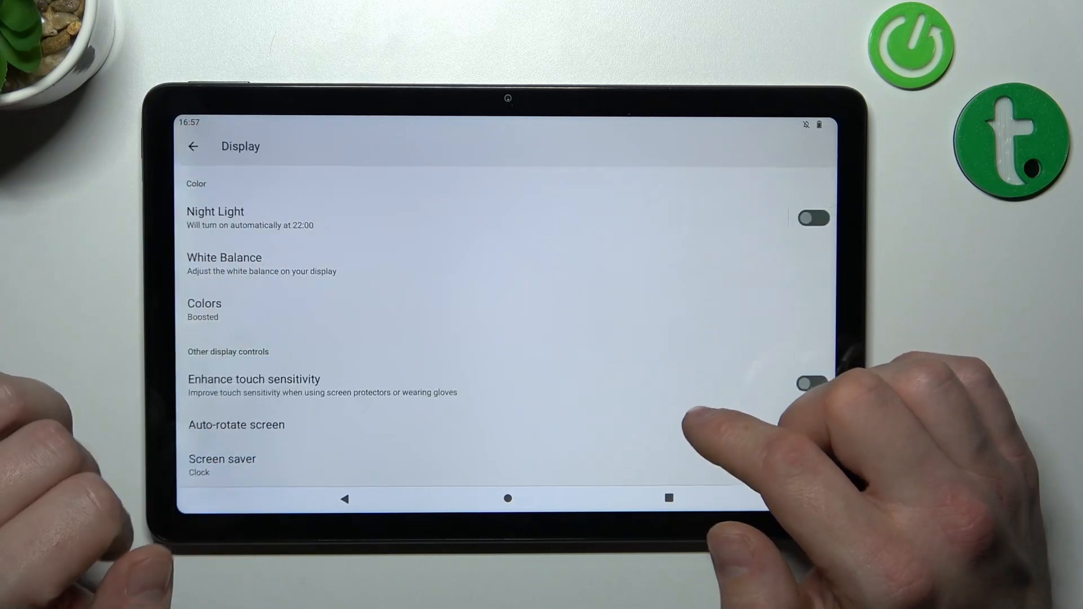
Turn Enhance touch sensitivity on, leave Auto-rotate screen off, and look over Screen saver
left_click(809, 422)
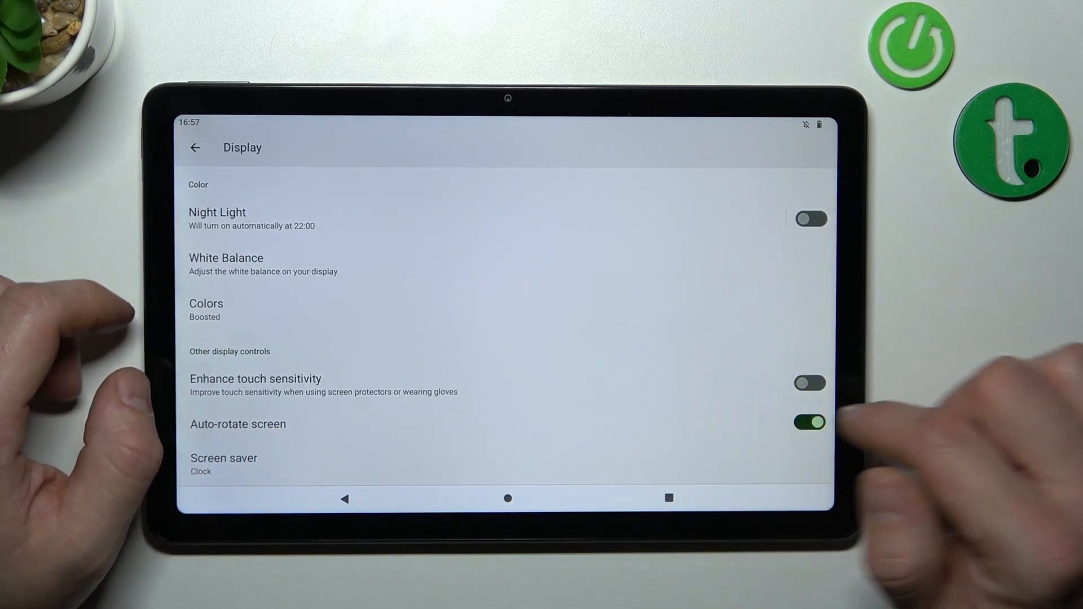
left_click(808, 383)
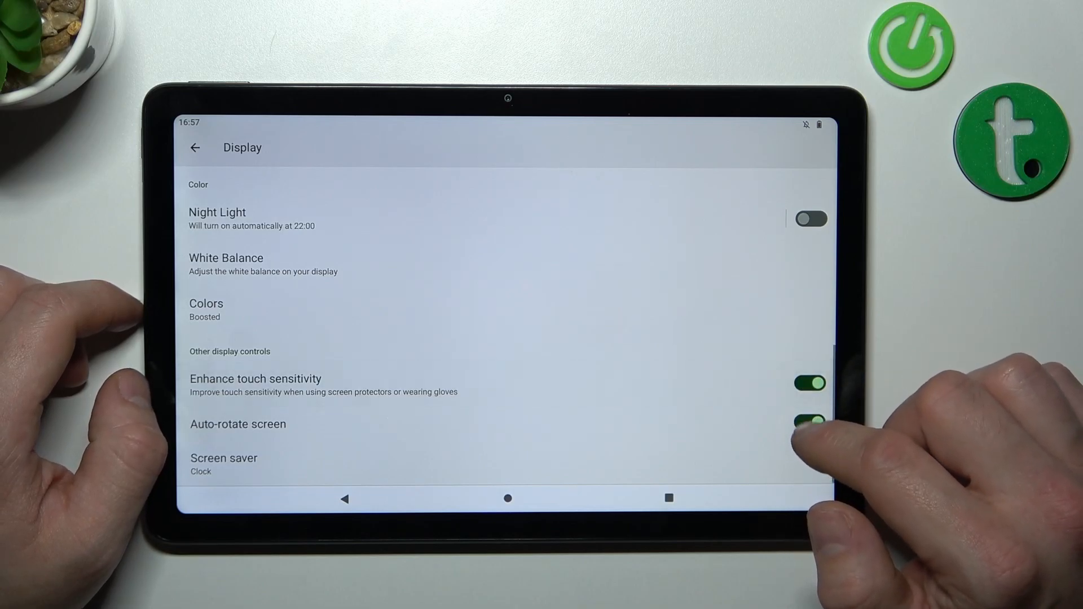
left_click(809, 422)
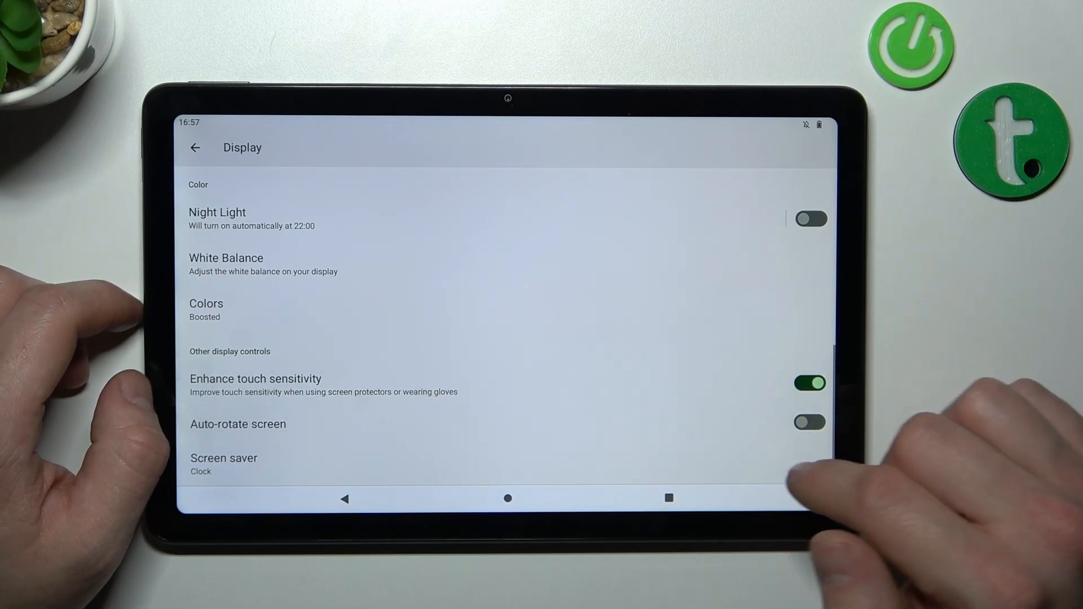
left_click(223, 462)
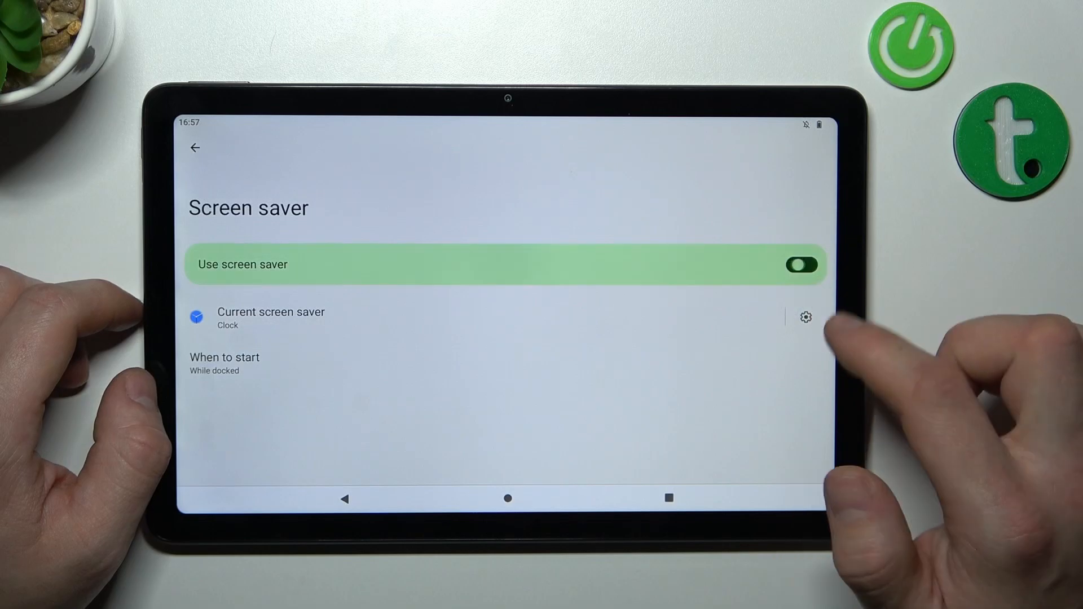
left_click(799, 265)
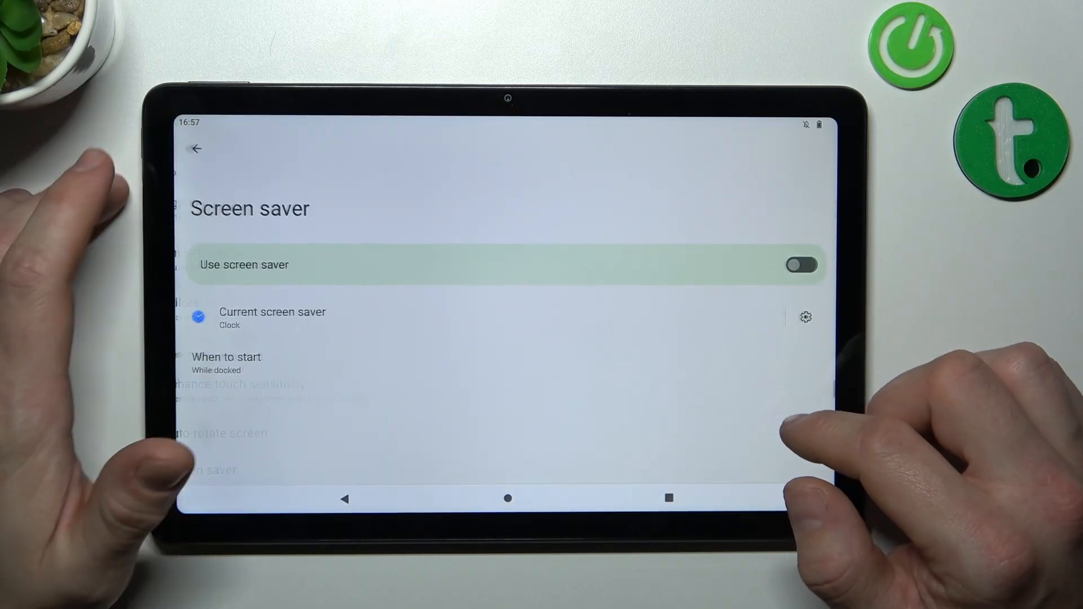
left_click(196, 148)
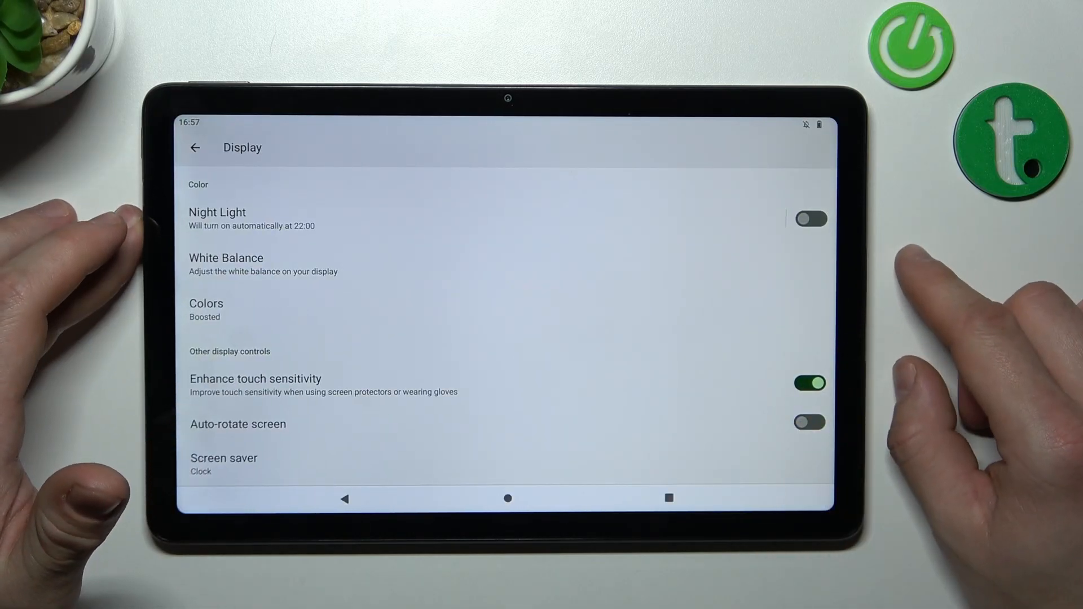